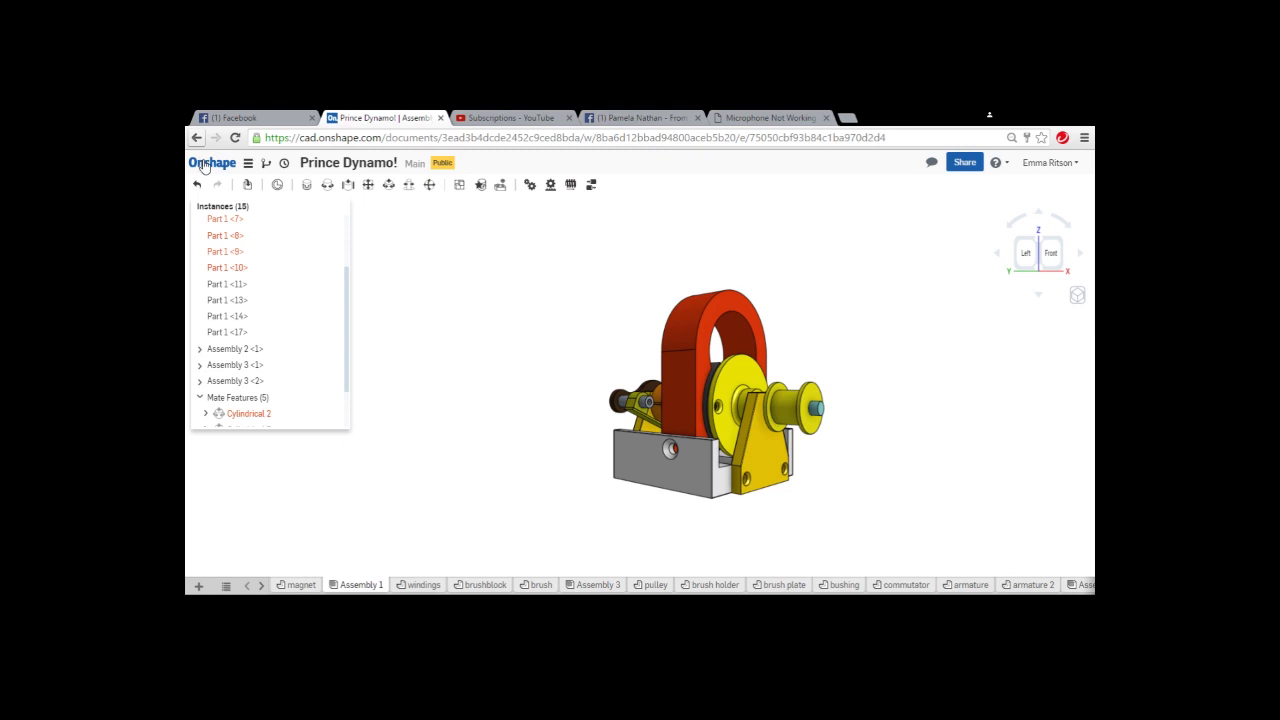
mouse_move(563, 347)
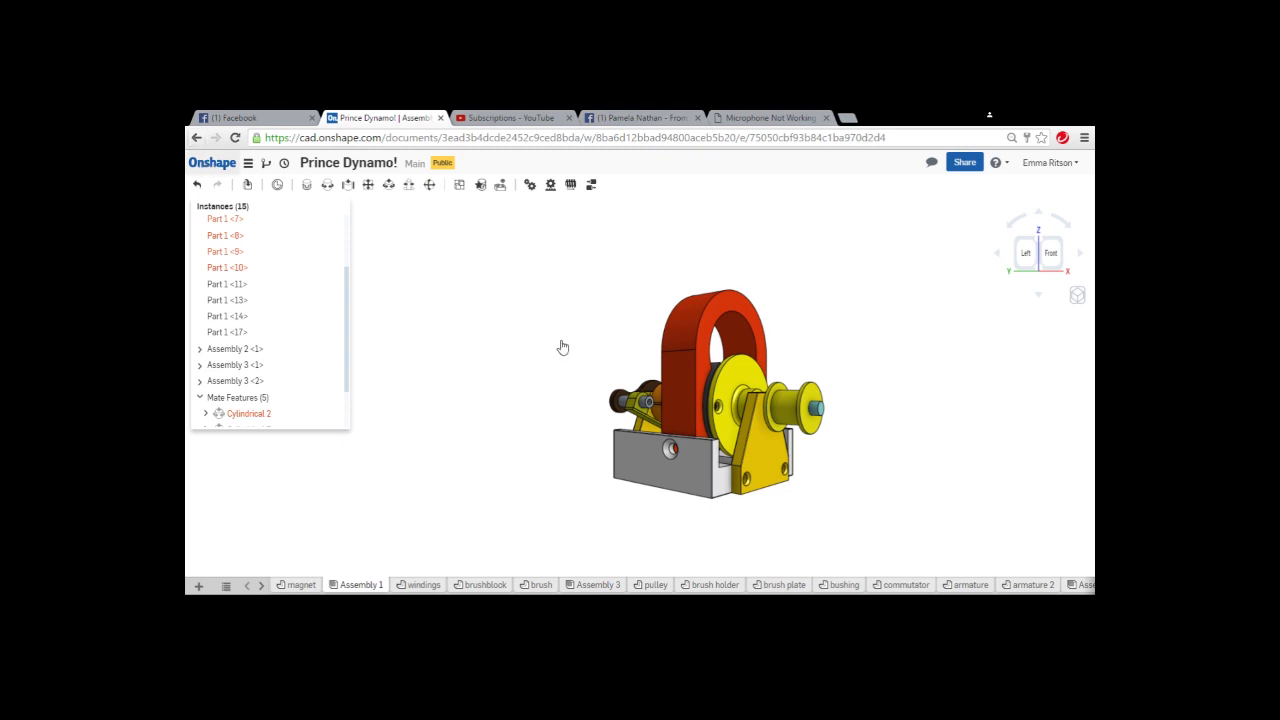
mouse_move(831, 310)
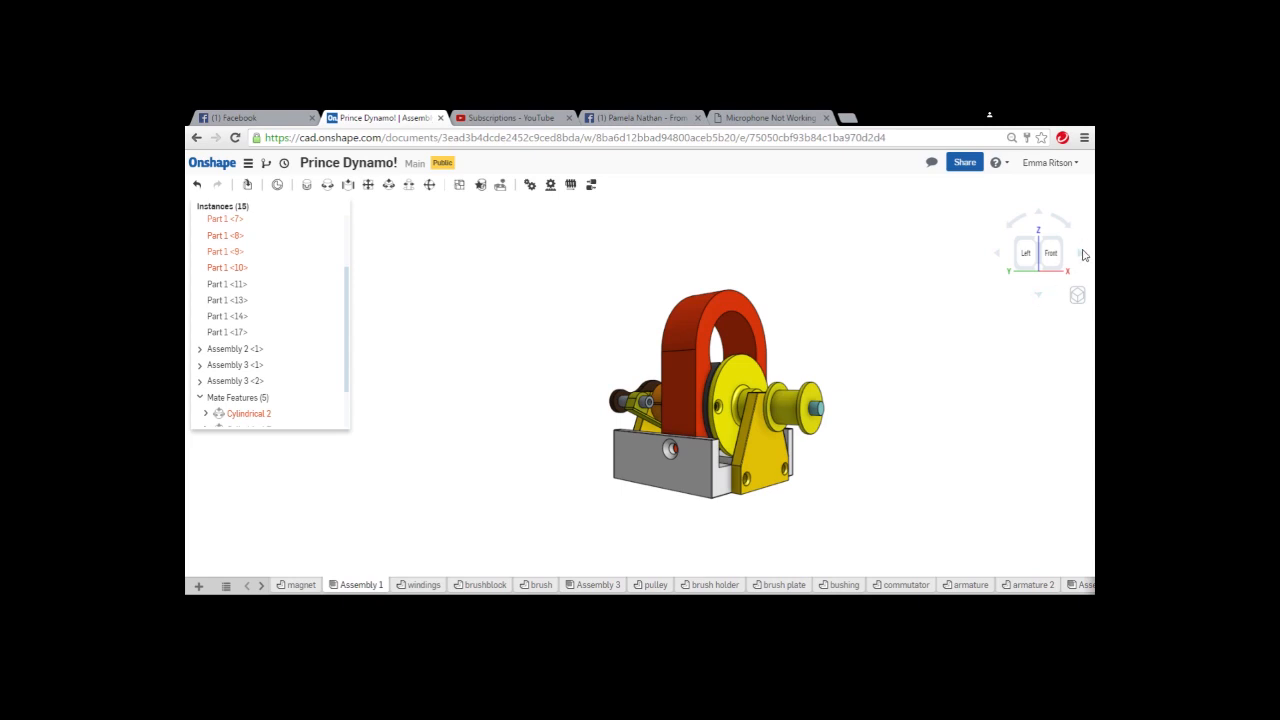
mouse_move(1083, 255)
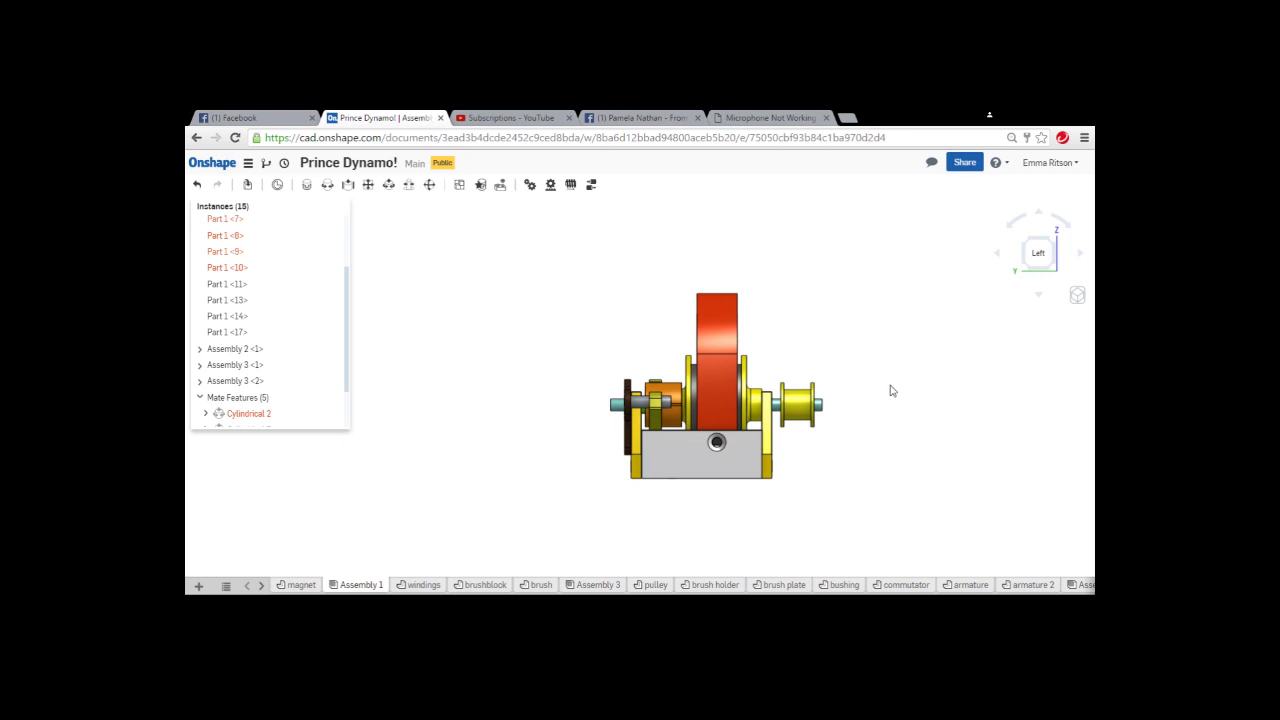
mouse_move(1070, 264)
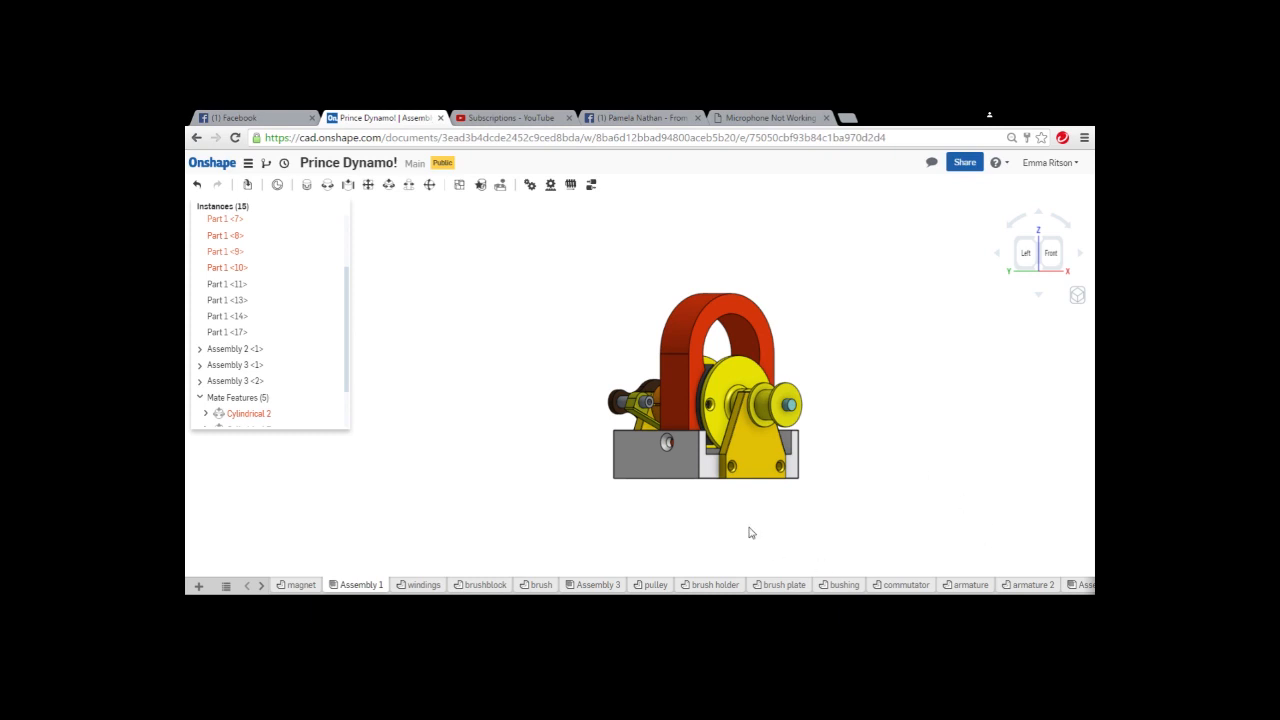
mouse_move(837, 505)
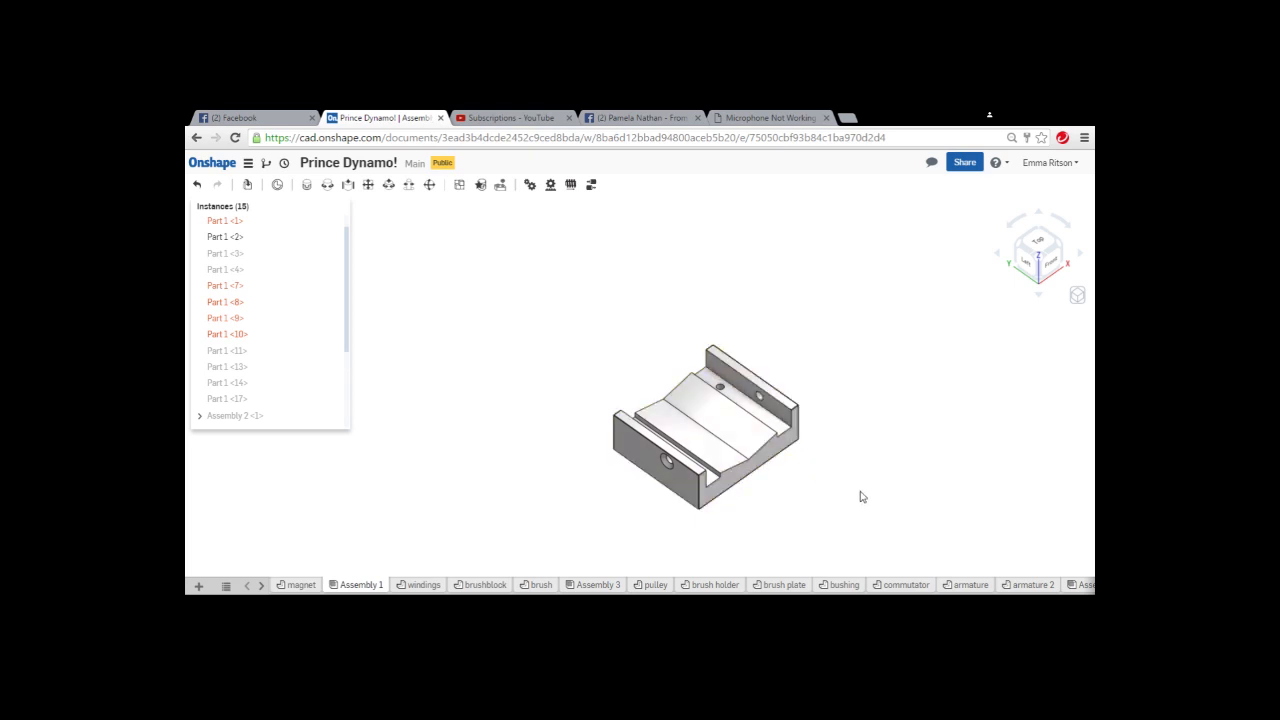
mouse_move(1046, 247)
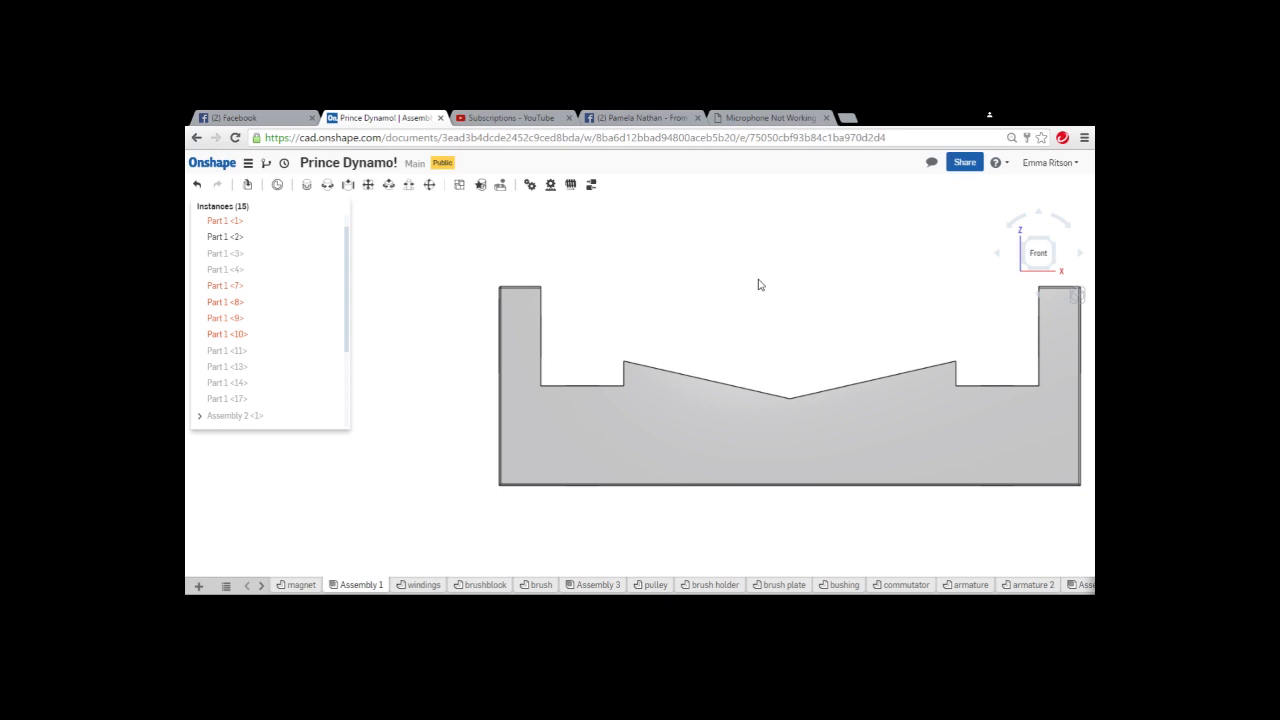
mouse_move(923, 358)
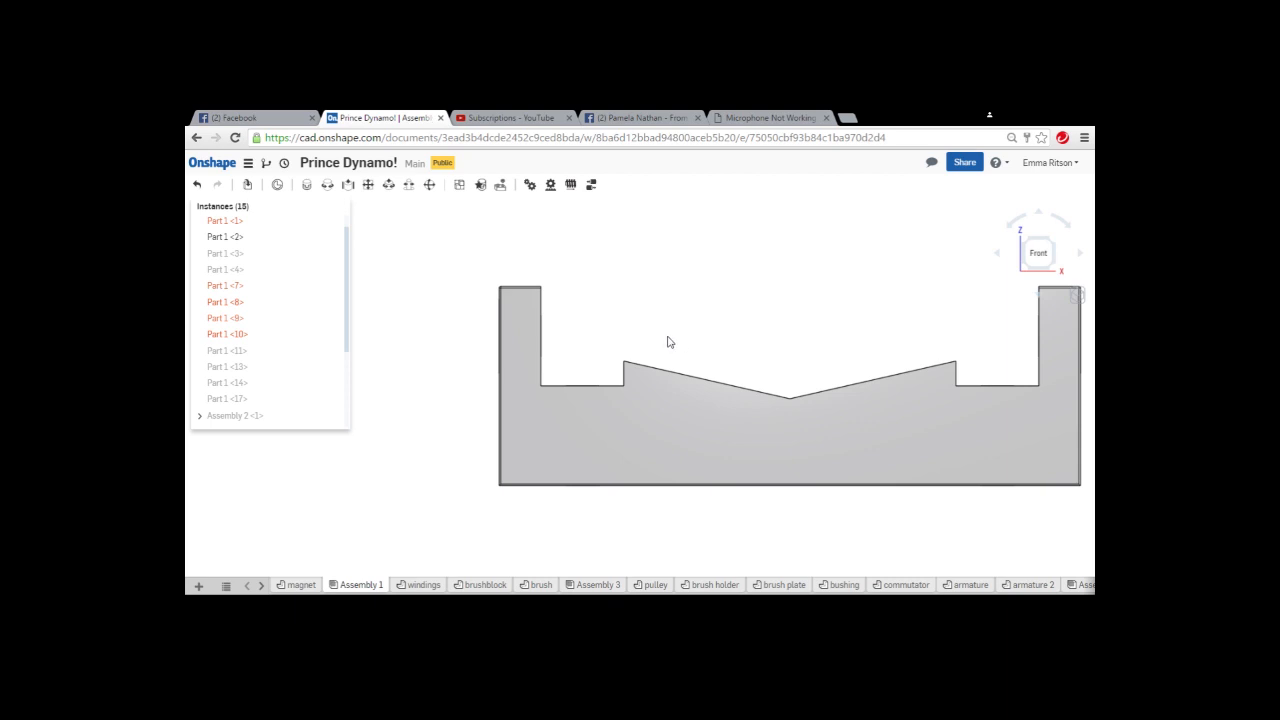
mouse_move(675, 293)
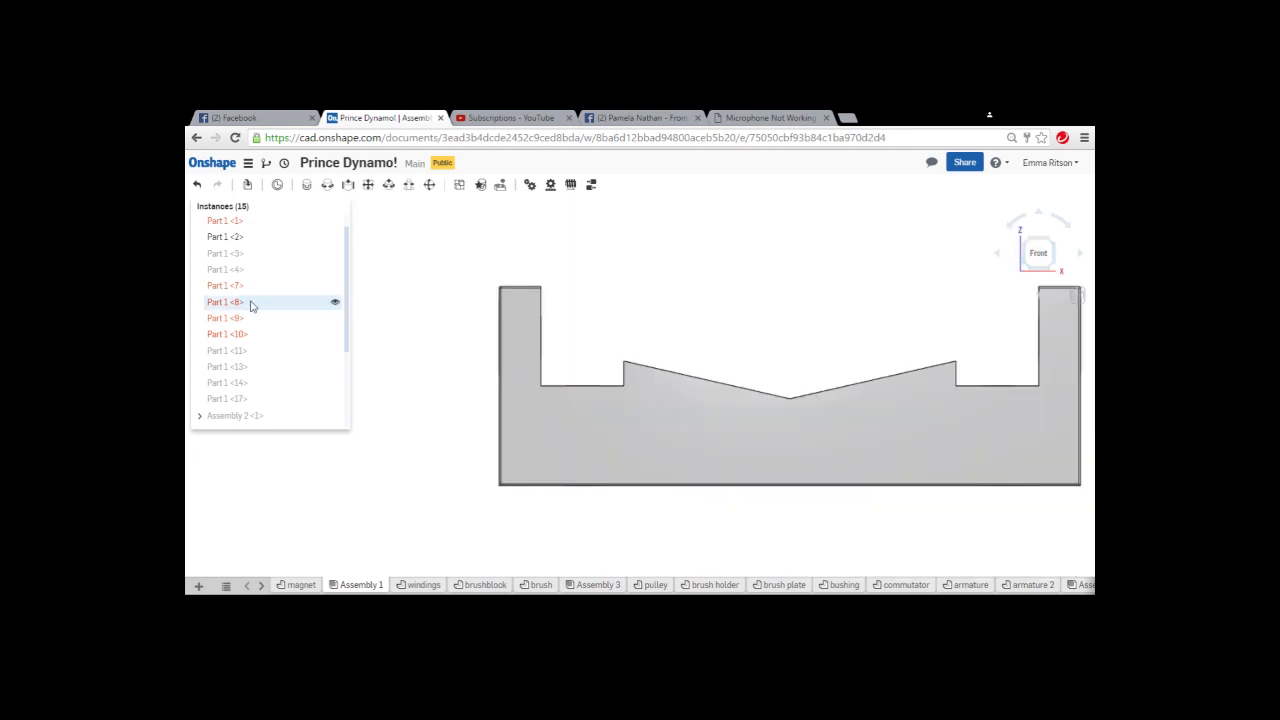
Step: Show the red horseshoe magnet again, seated in the base block's notch
left_click(225, 237)
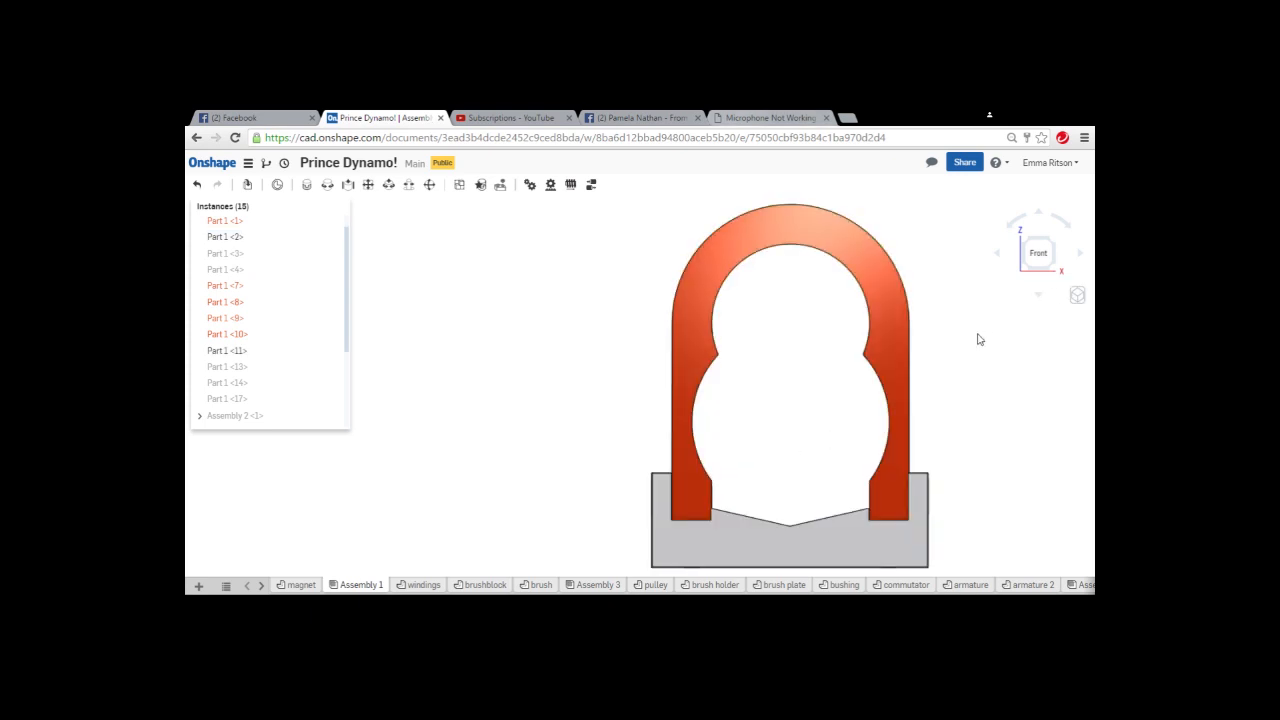
mouse_move(979, 374)
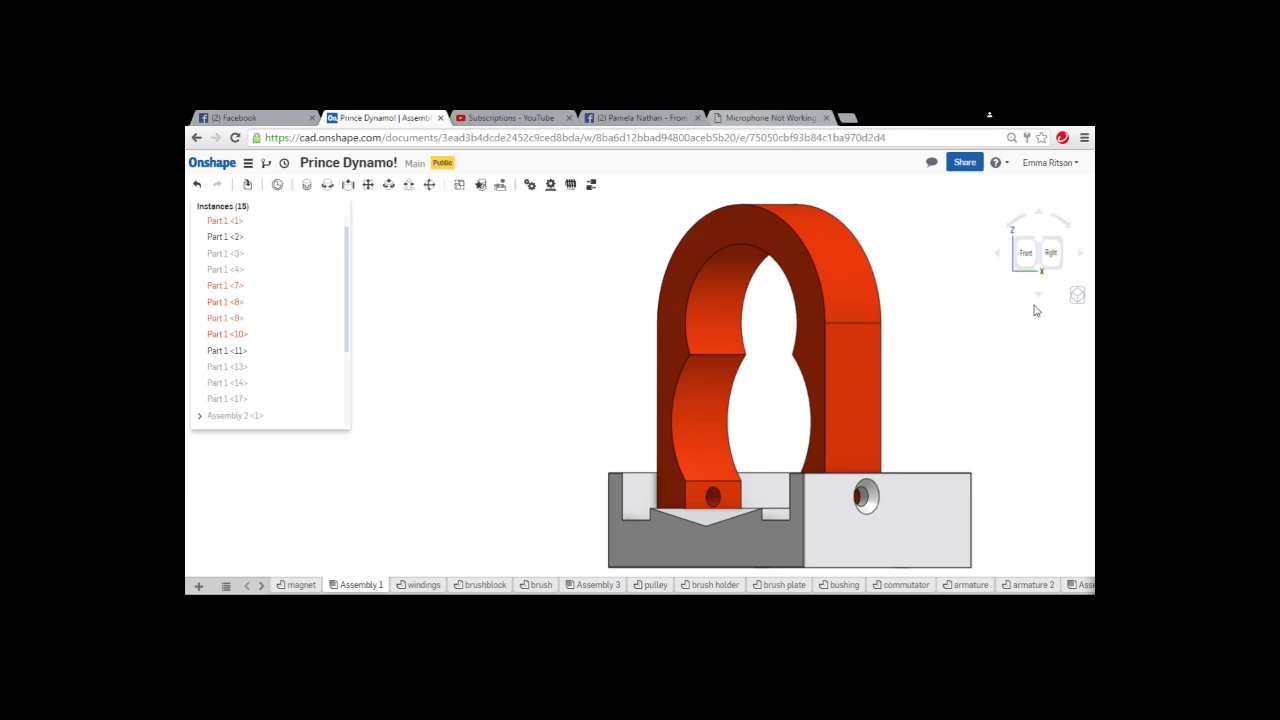
mouse_move(1081, 257)
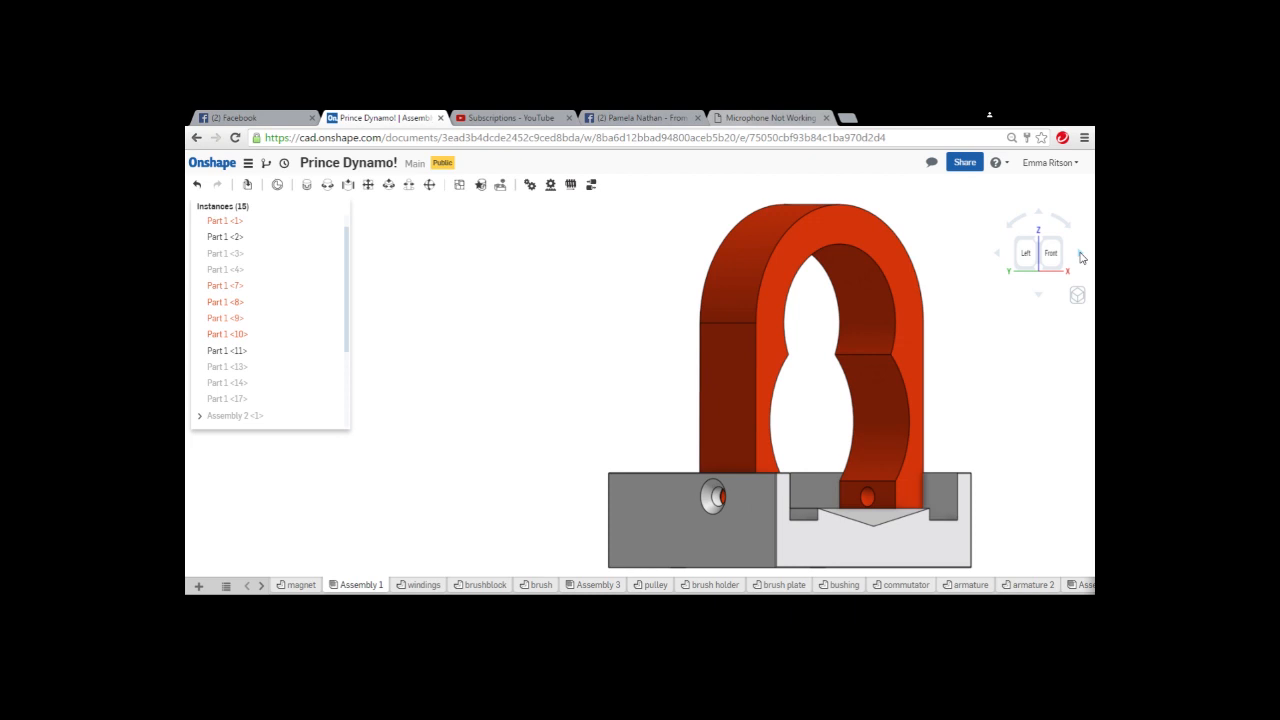
mouse_move(977, 351)
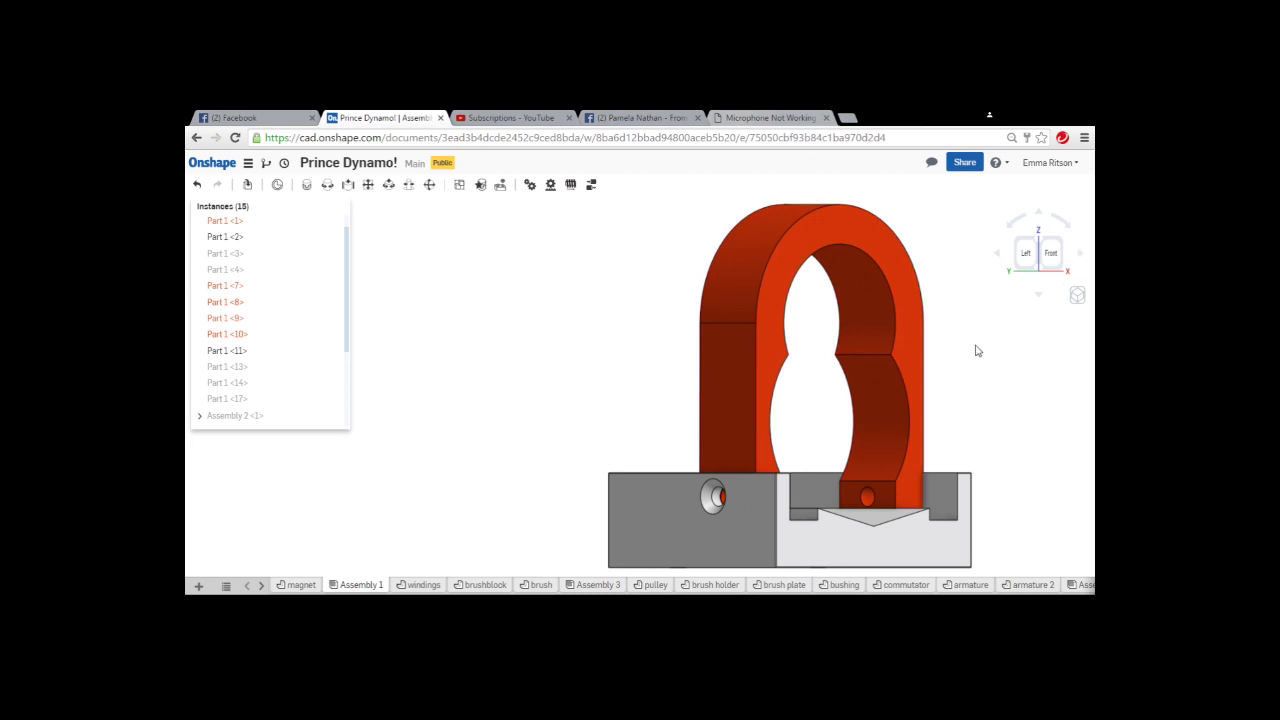
mouse_move(986, 299)
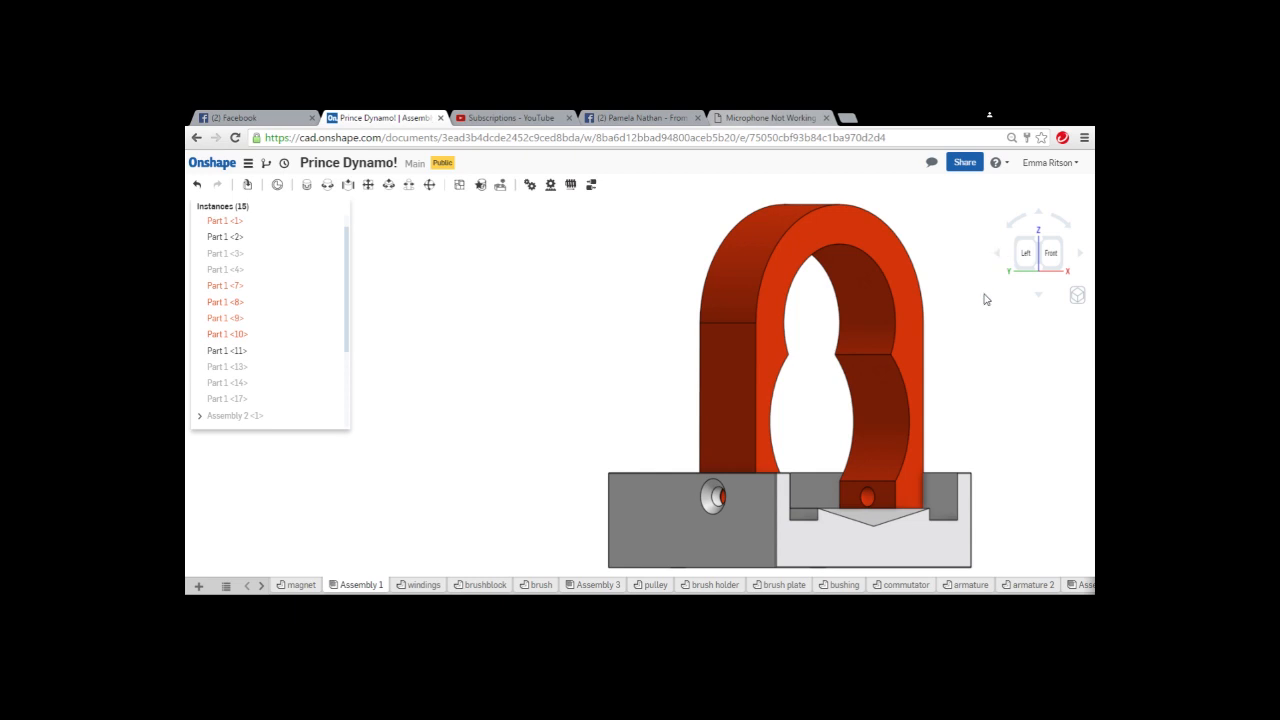
mouse_move(1000, 383)
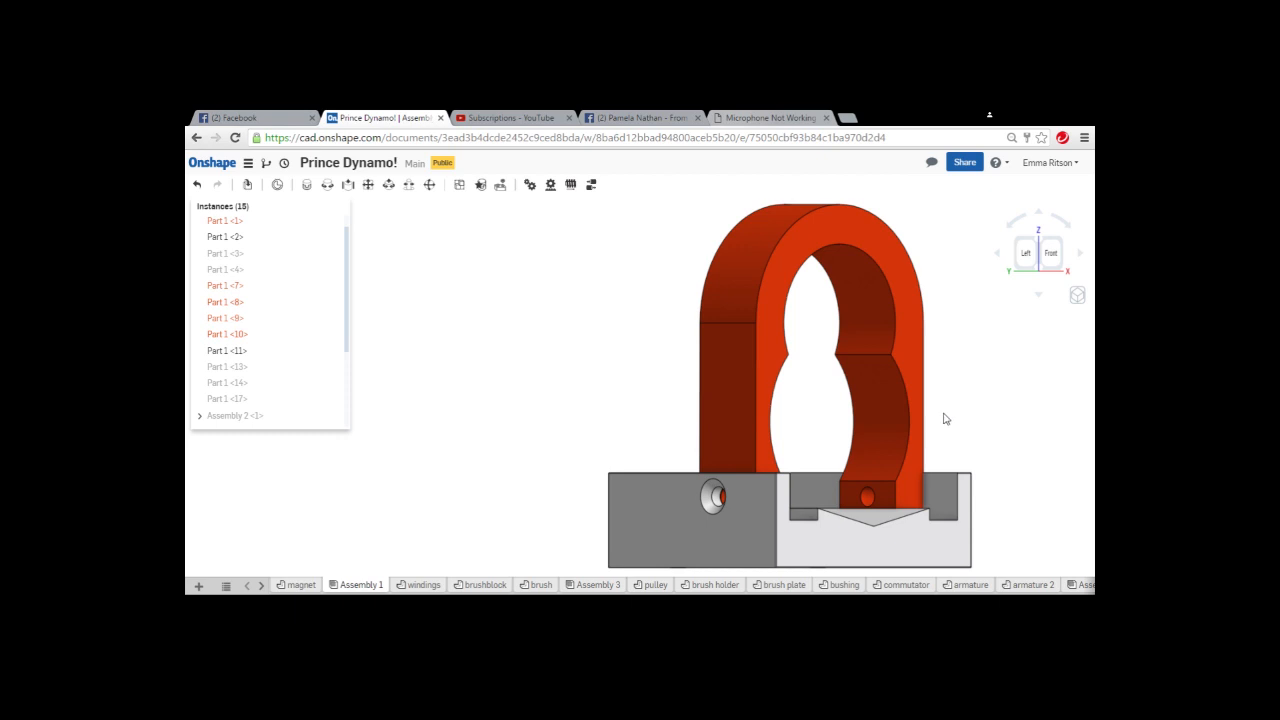
mouse_move(1008, 357)
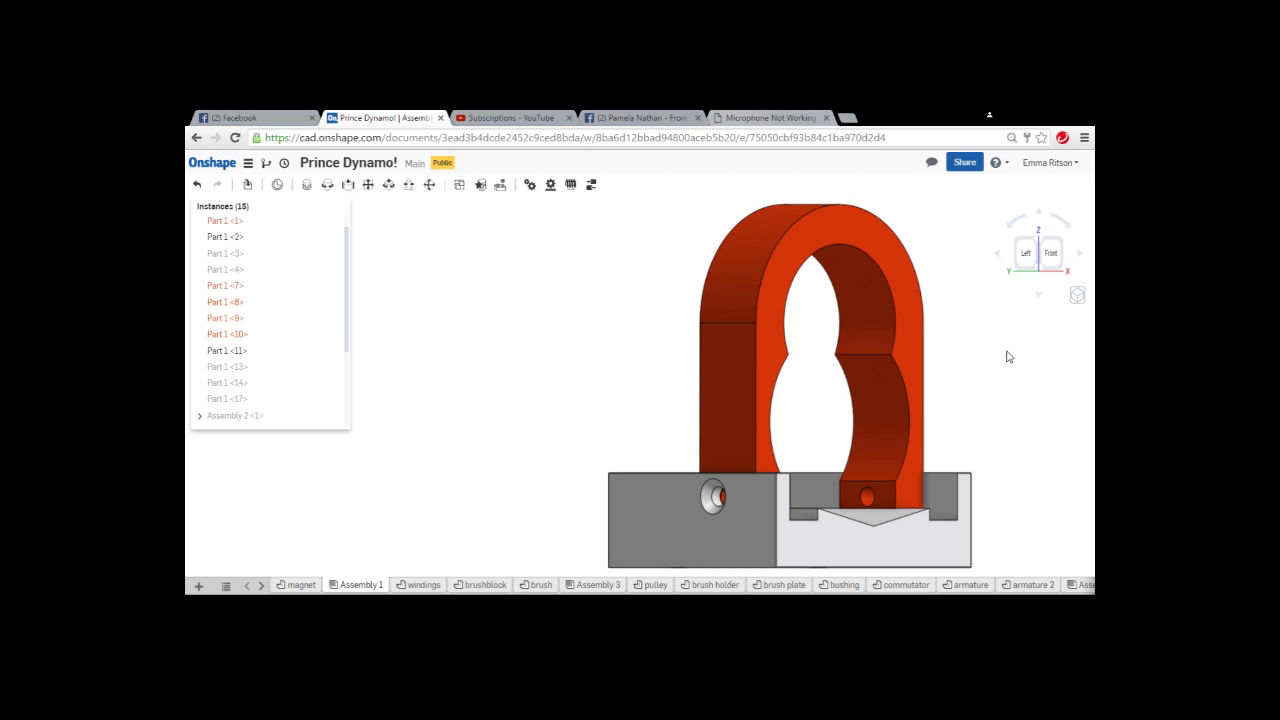
mouse_move(995, 345)
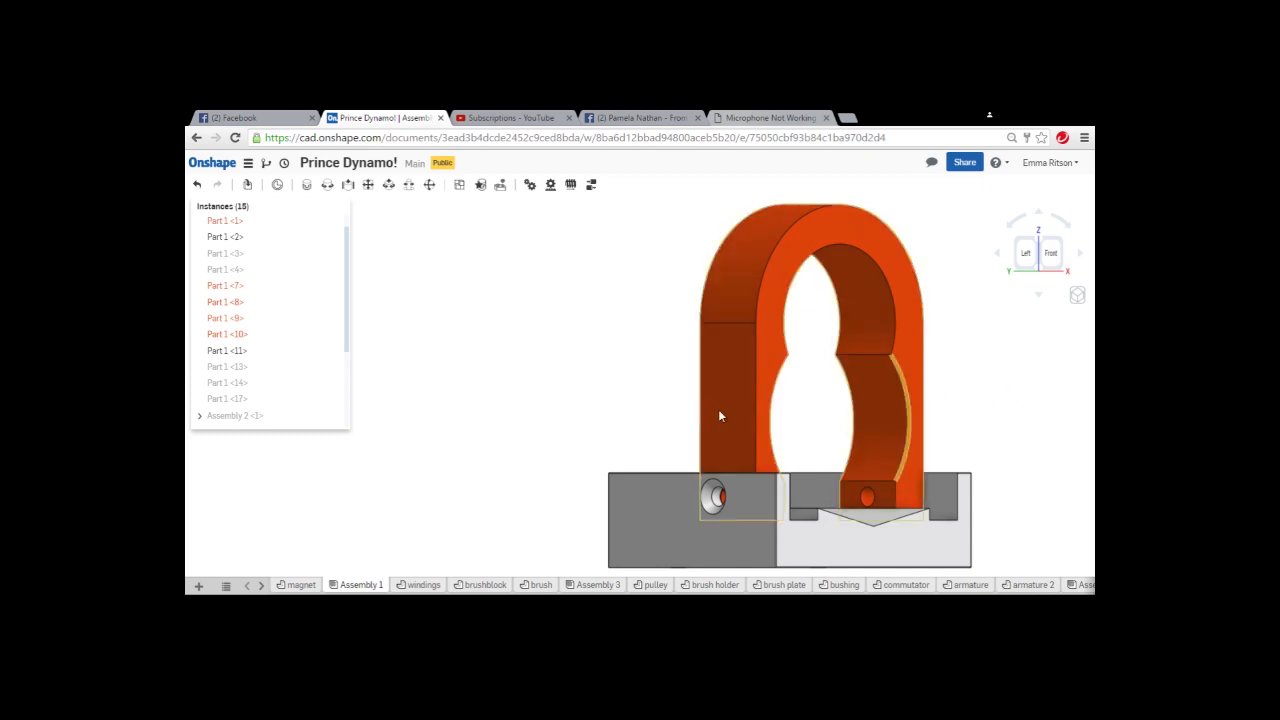
Step: Adjust the view of the red magnet seated on the base block
left_click_drag(720, 417, 910, 447)
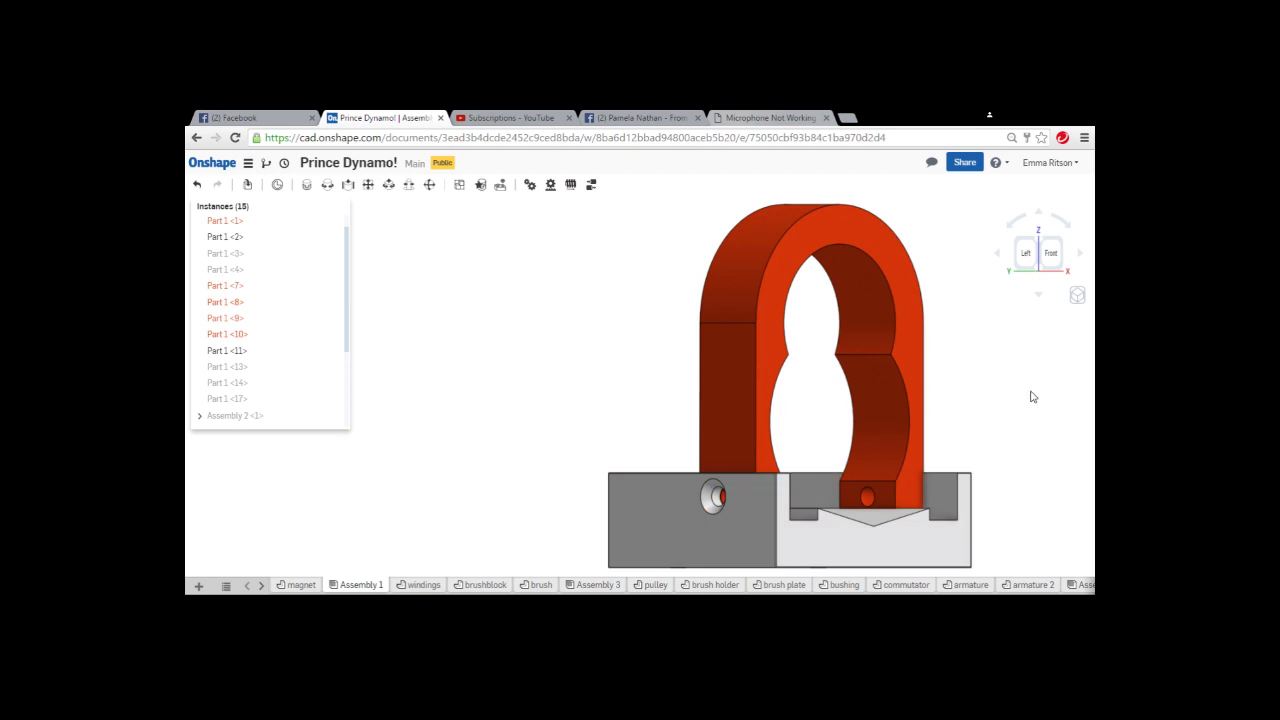
mouse_move(998, 337)
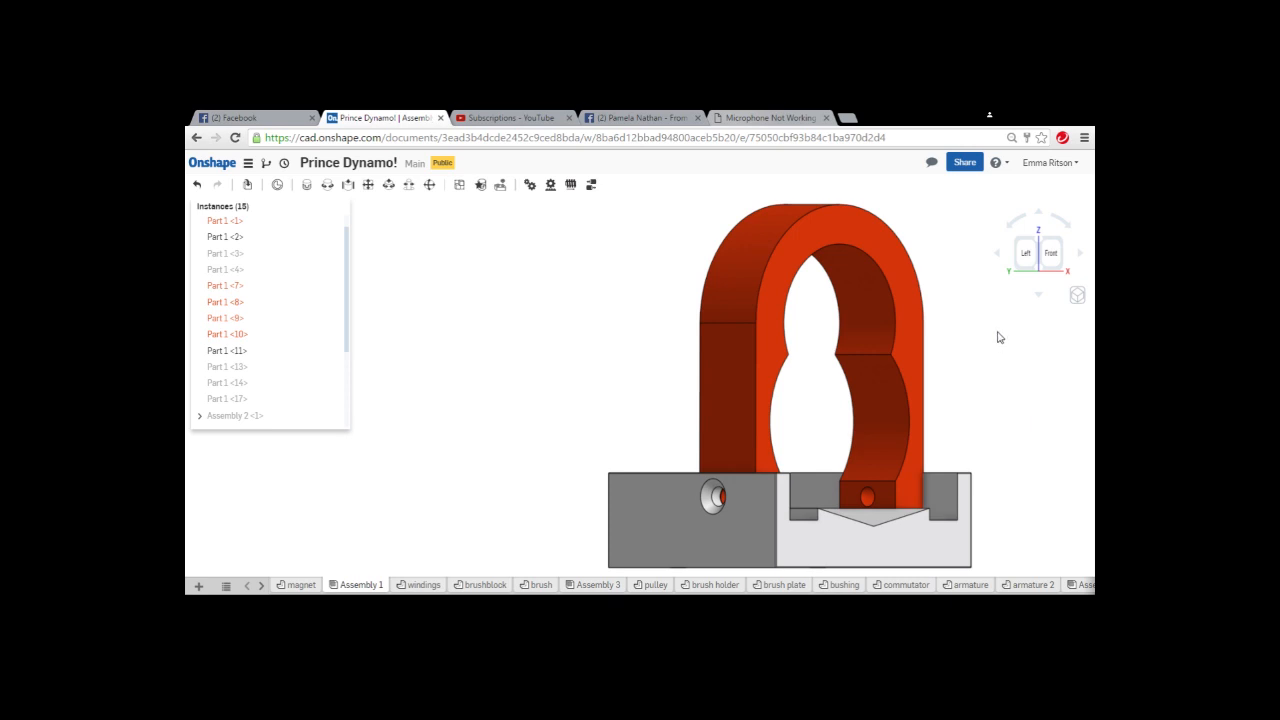
mouse_move(994, 268)
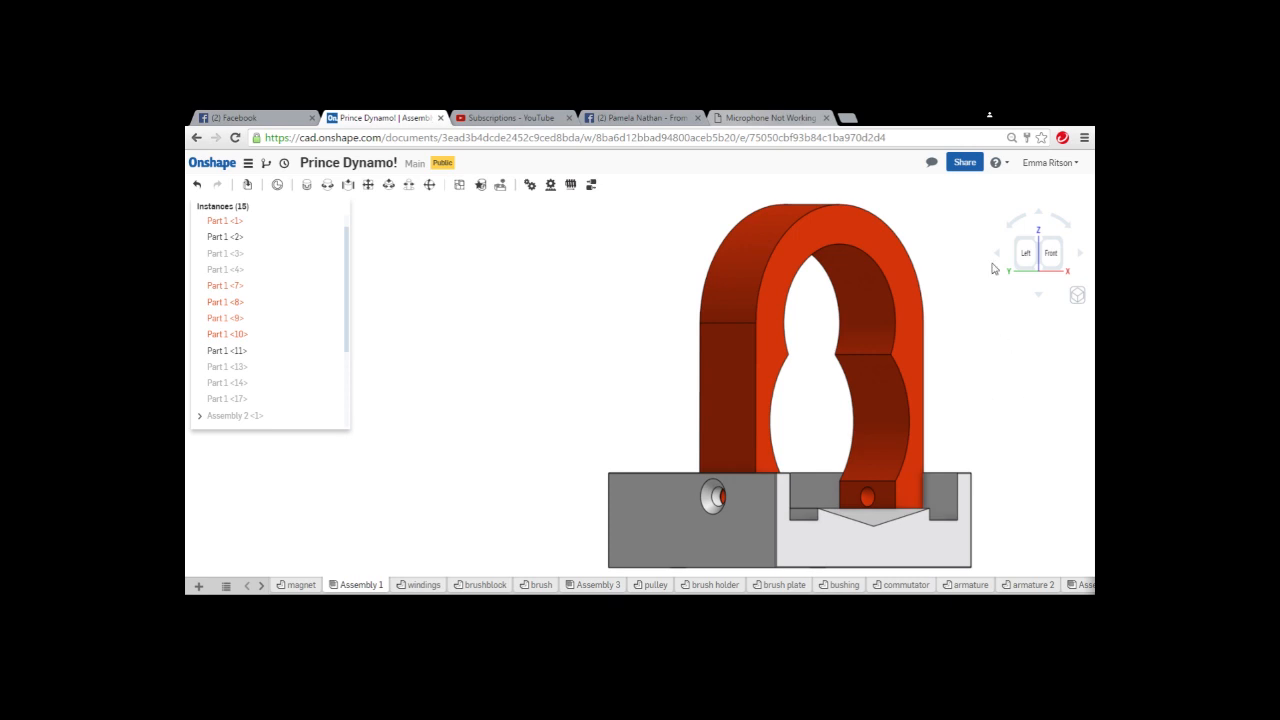
mouse_move(975, 399)
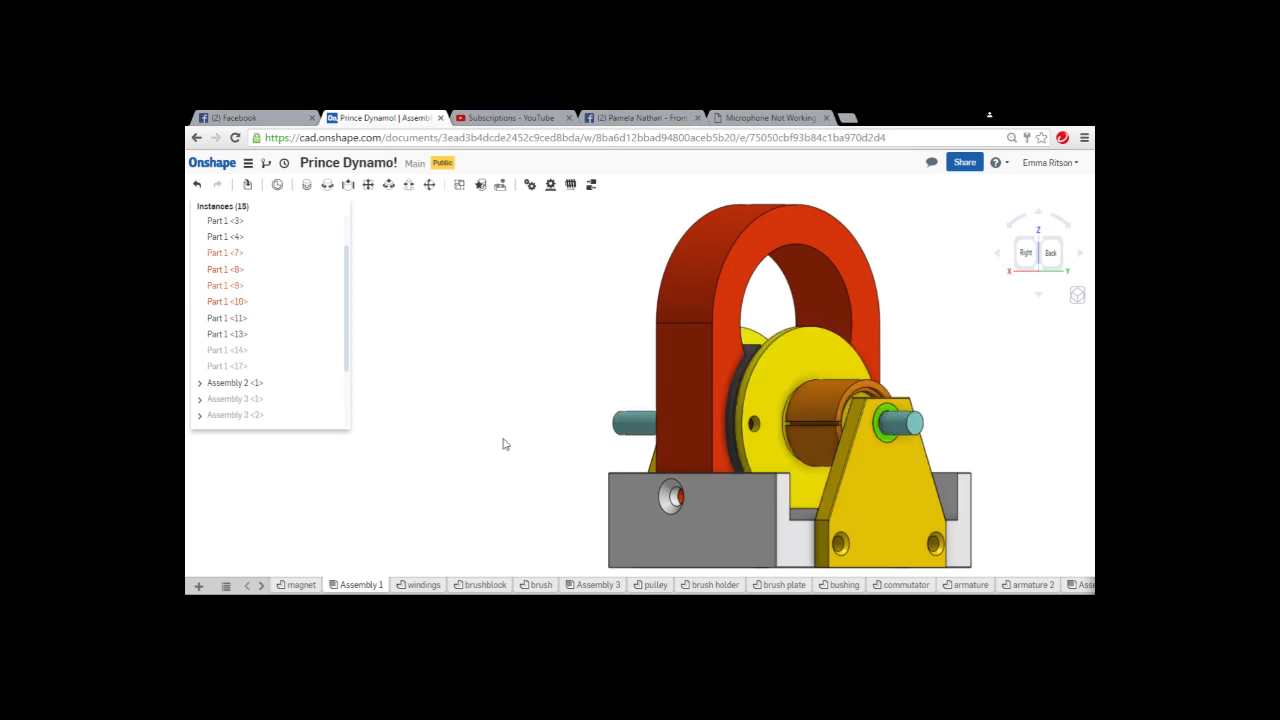
mouse_move(456, 568)
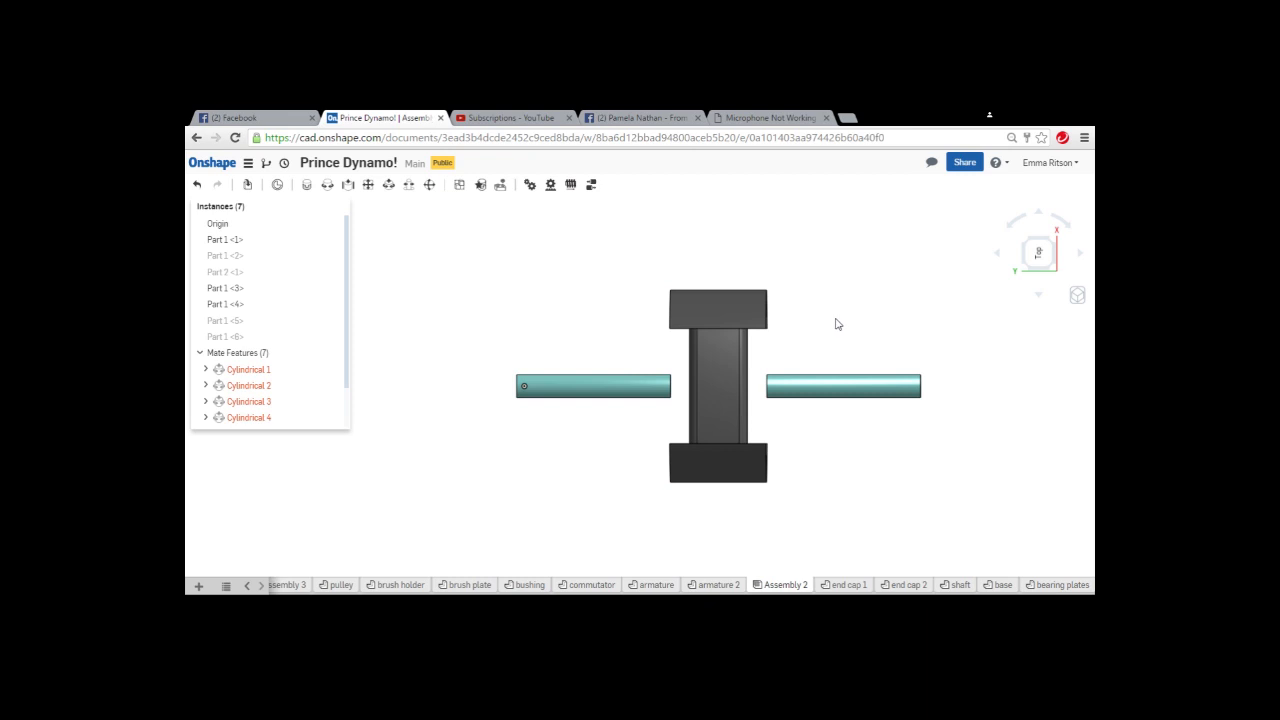
mouse_move(844, 321)
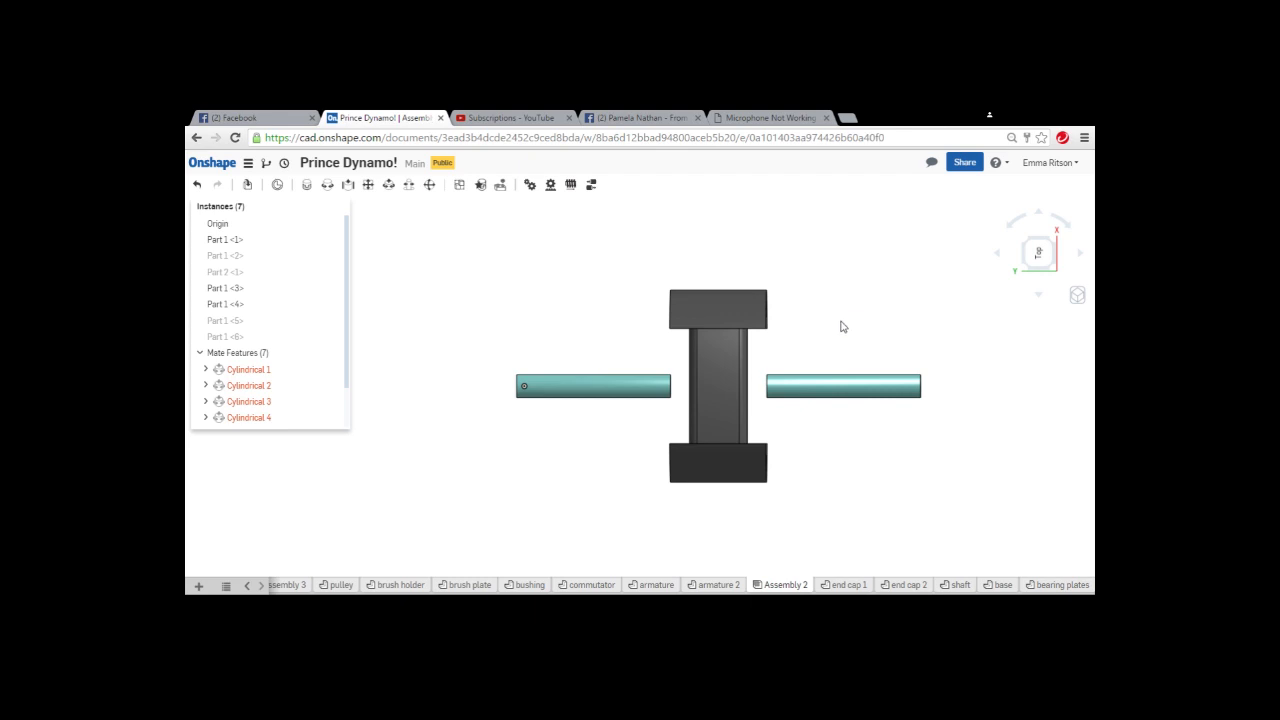
mouse_move(899, 283)
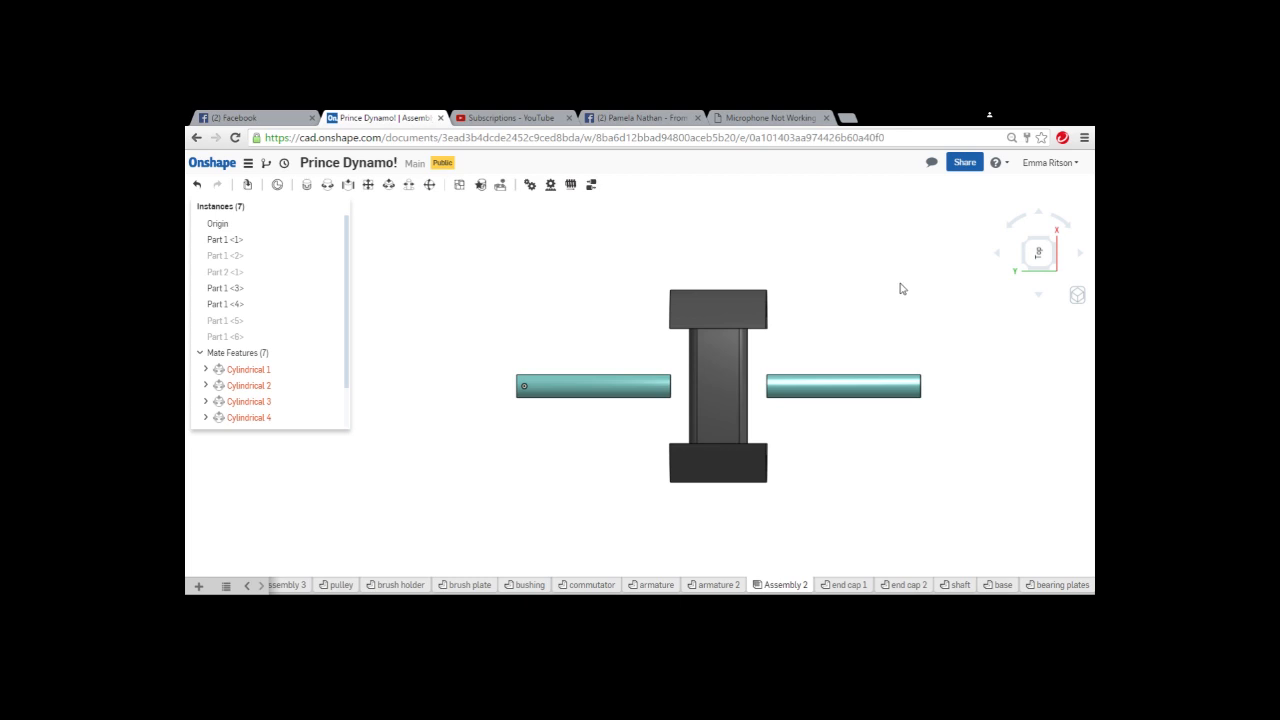
mouse_move(782, 497)
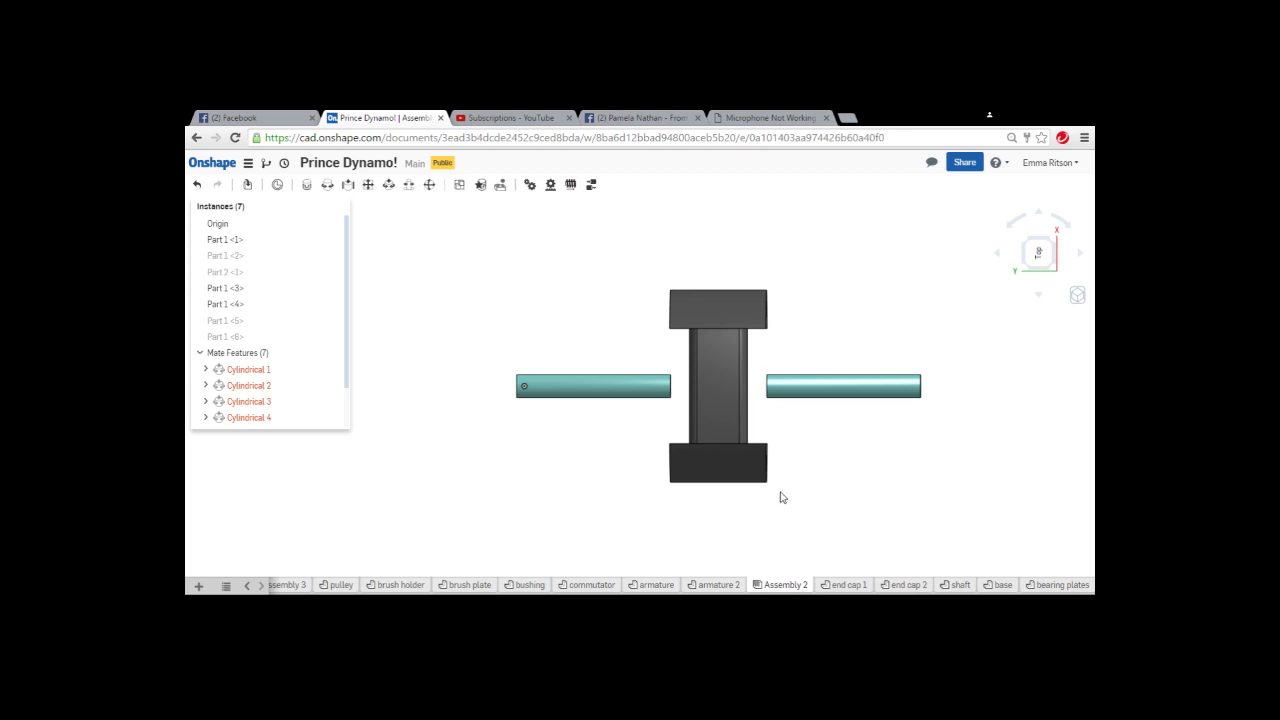
mouse_move(773, 527)
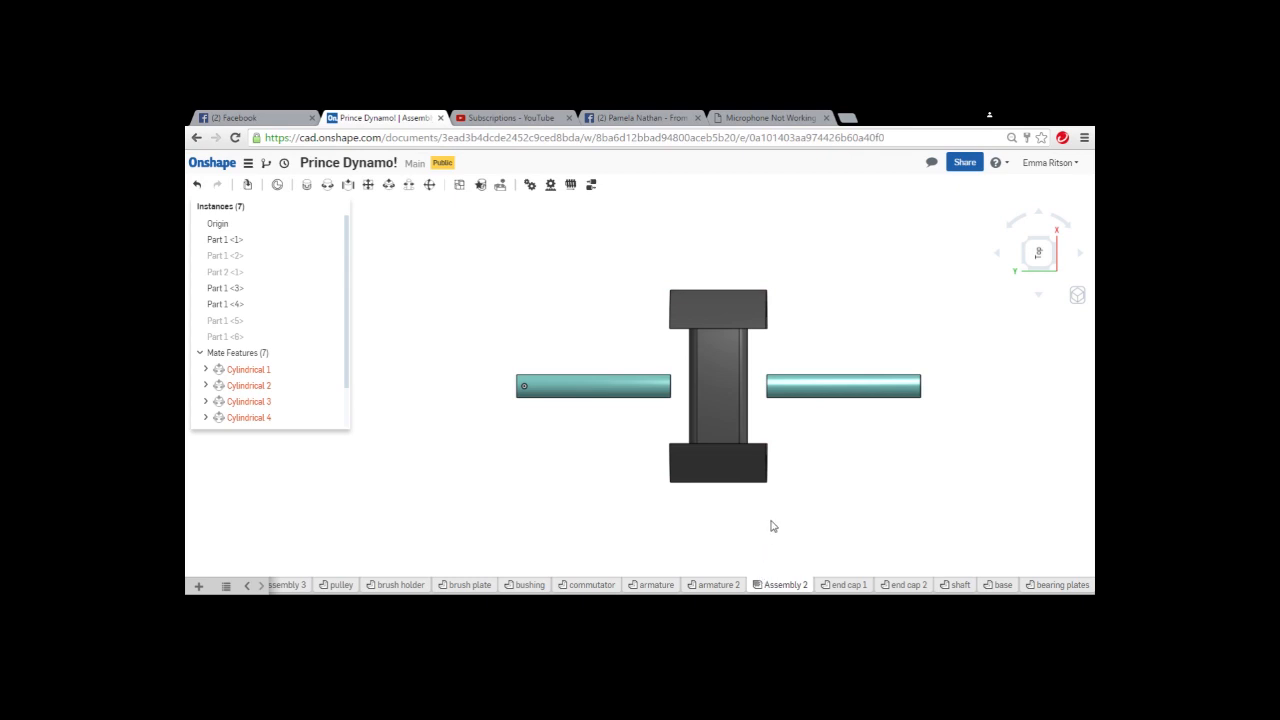
mouse_move(813, 520)
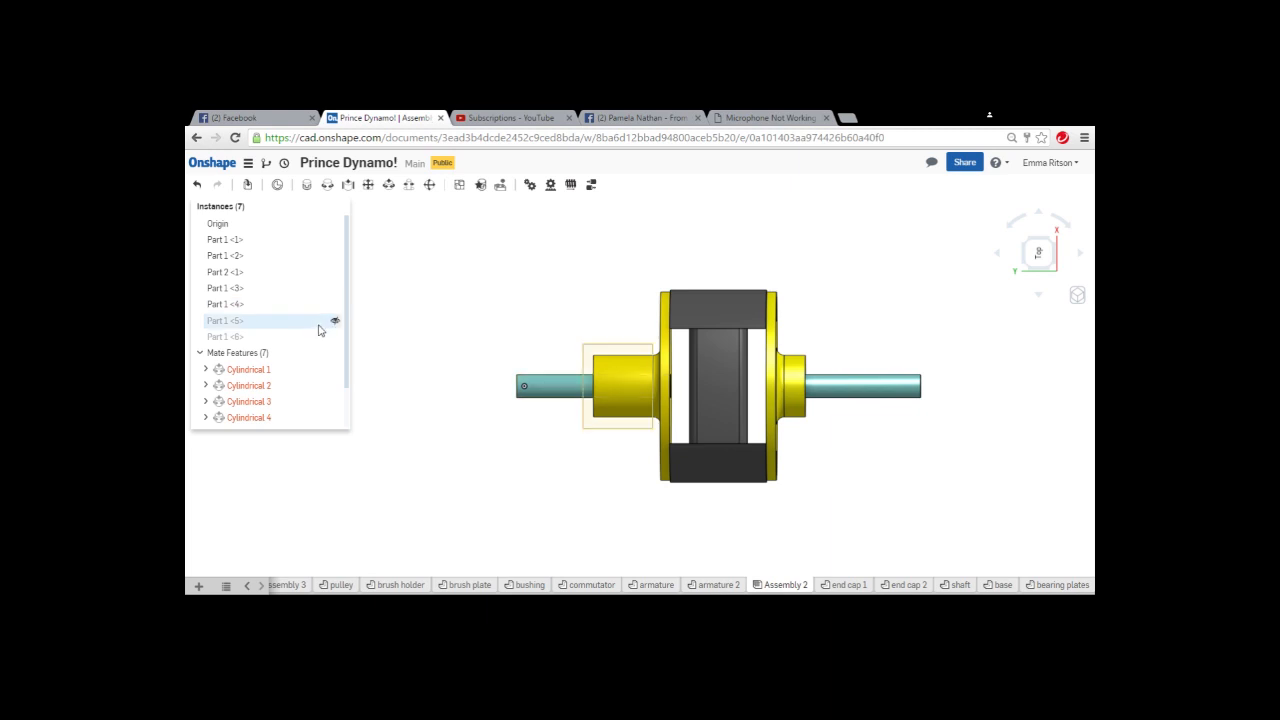
Step: Unhide the armature windings and return to the full Assembly 1 dynamo
left_click(336, 338)
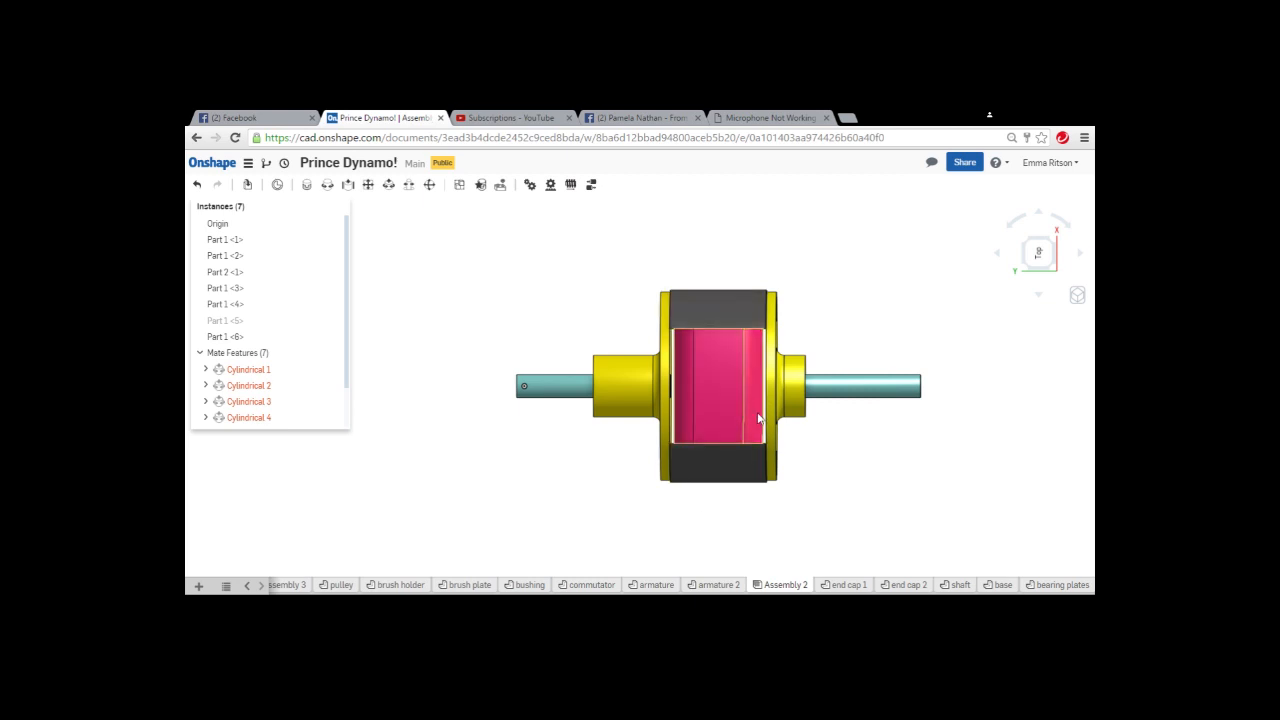
mouse_move(755, 424)
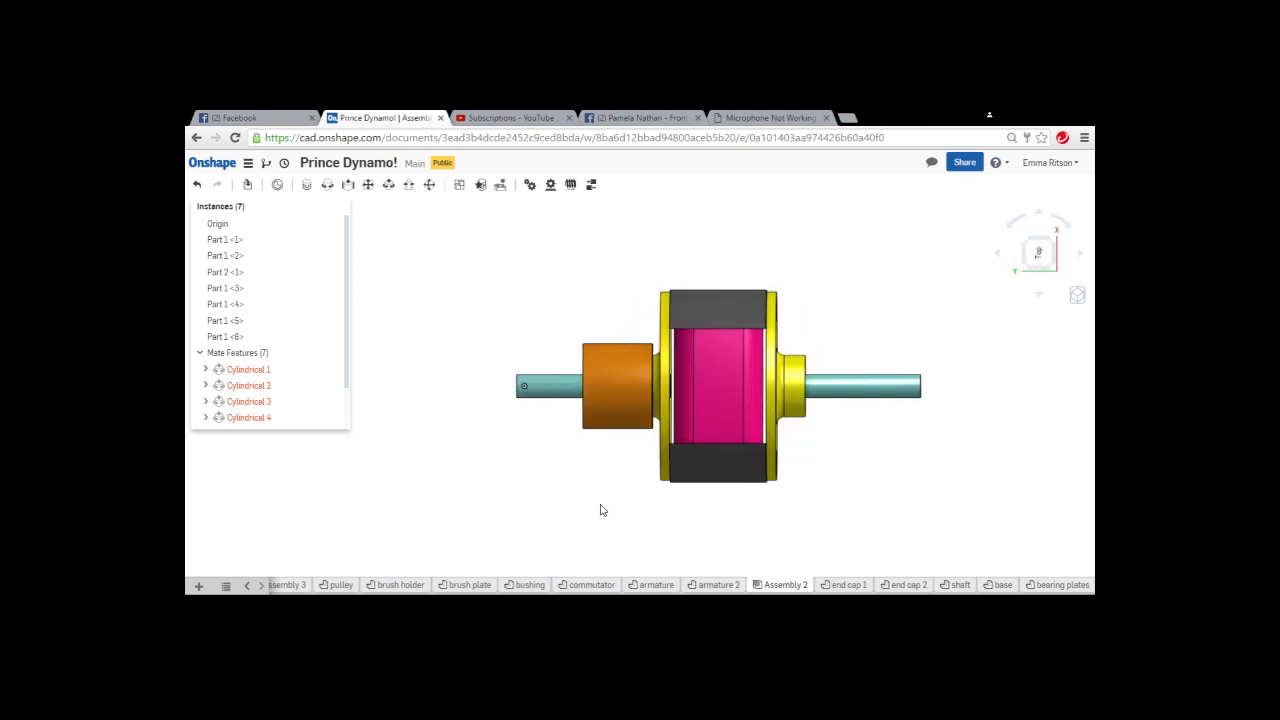
left_click(697, 304)
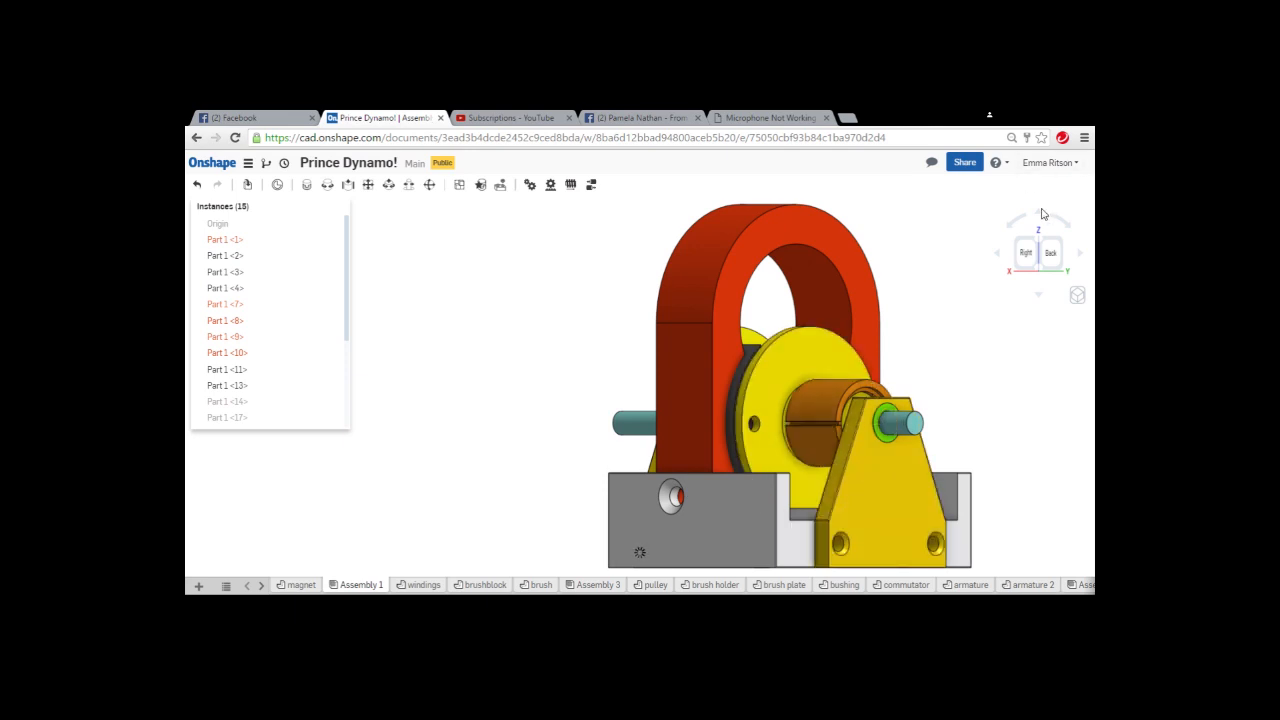
Step: Rotate the dynamo to view its opposite side with the shaft-end holder
left_click(1038, 252)
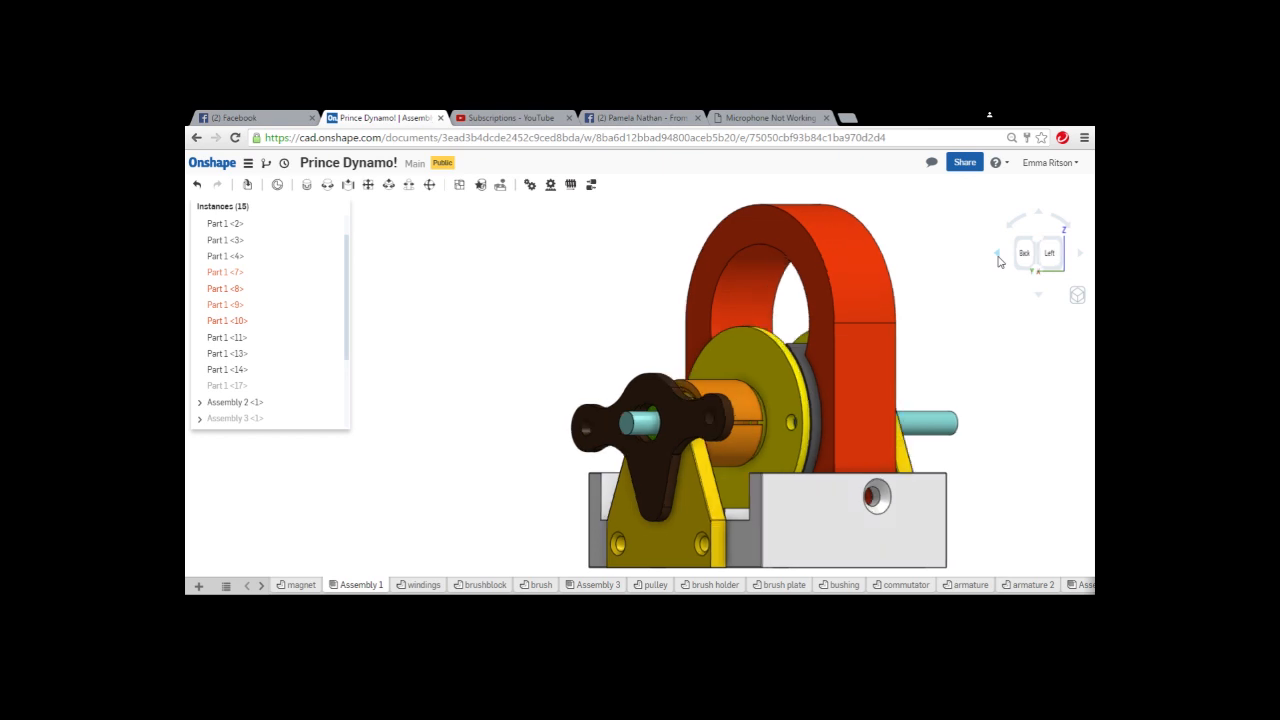
Step: Rotate around the complete dynamo, then face it straight from the front
left_click(1049, 252)
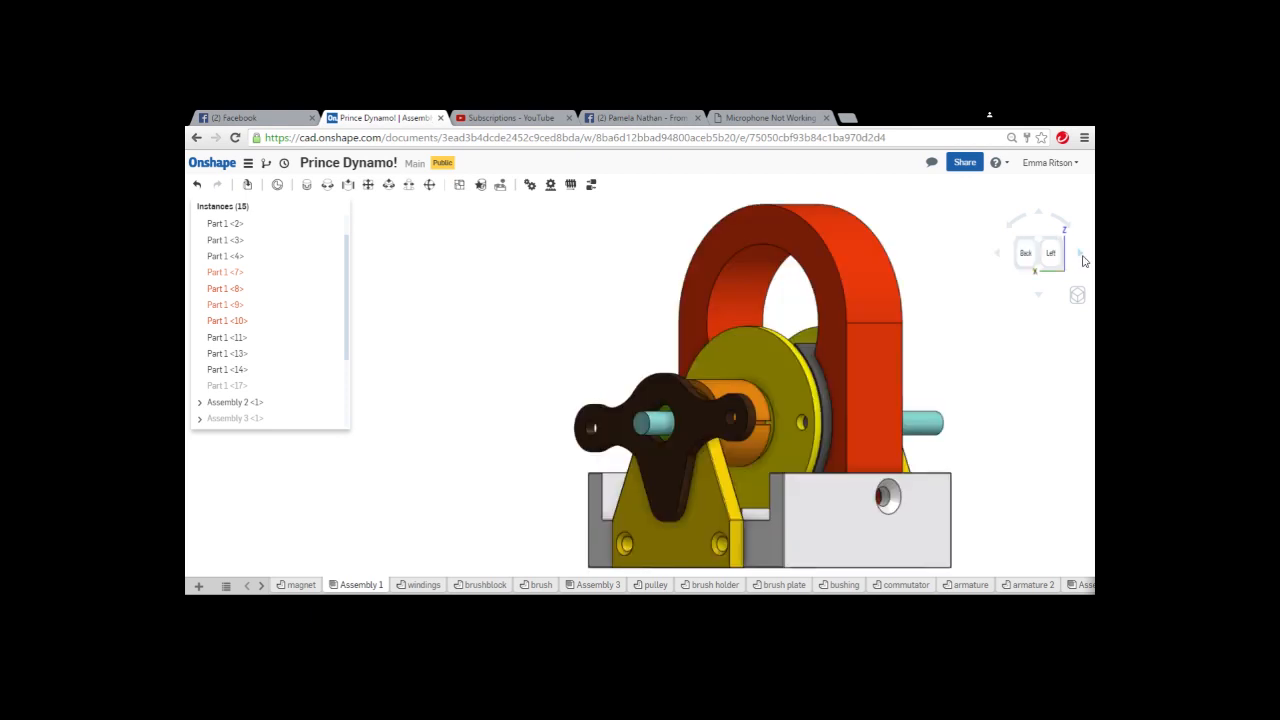
mouse_move(1053, 235)
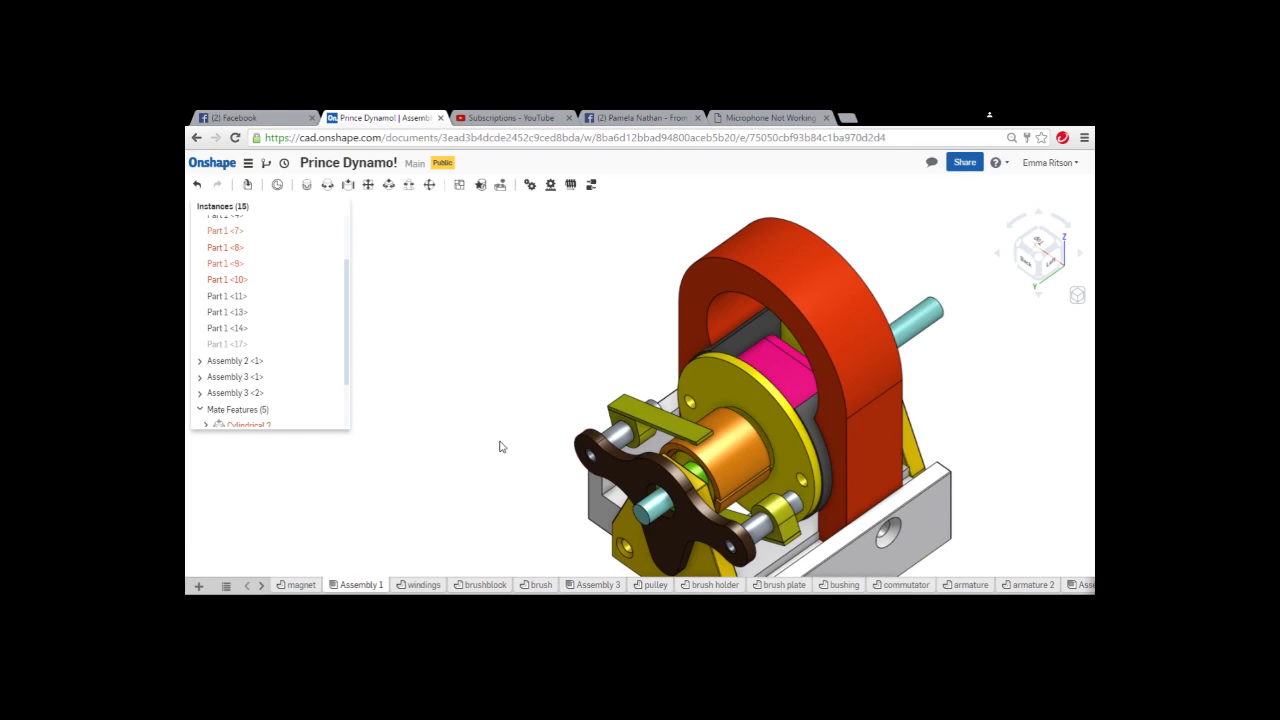
left_click(1038, 252)
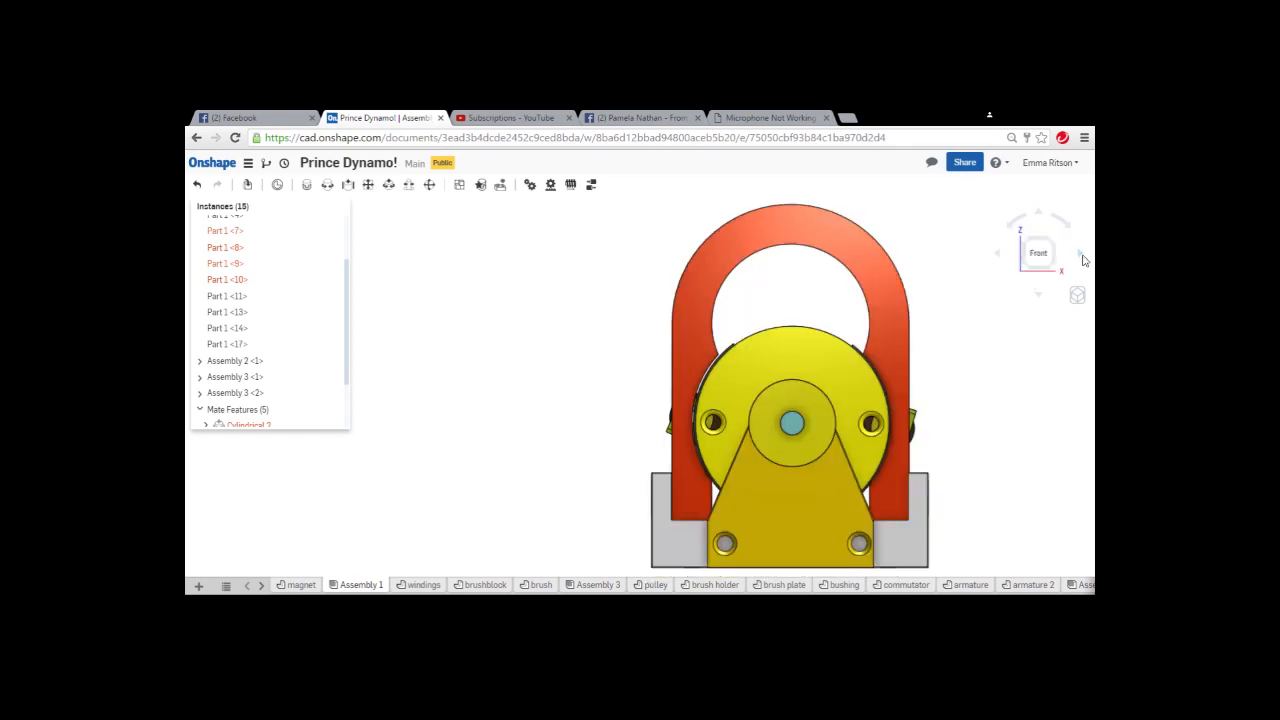